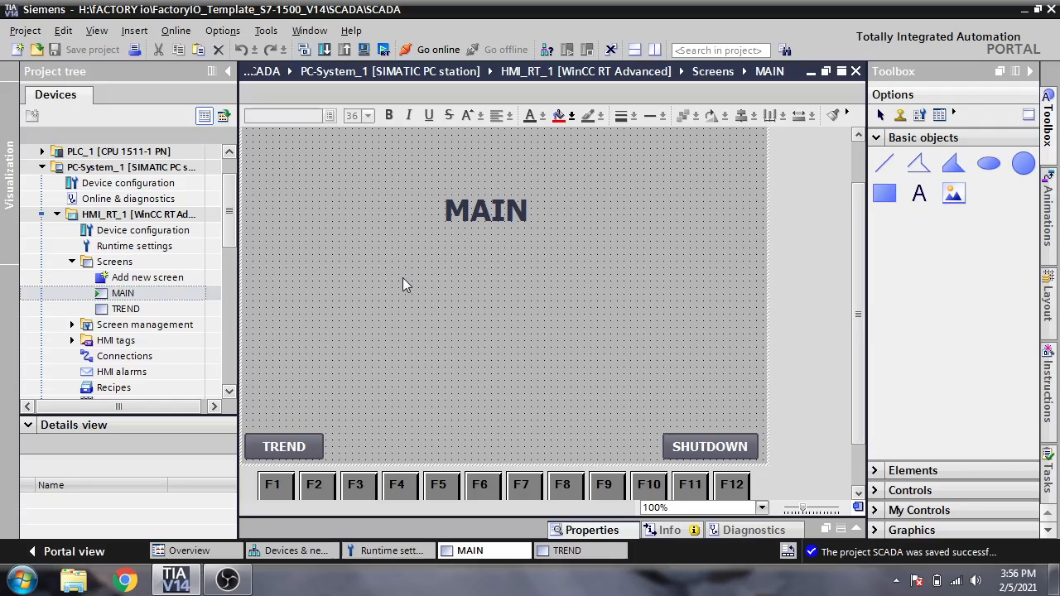
mouse_move(451, 298)
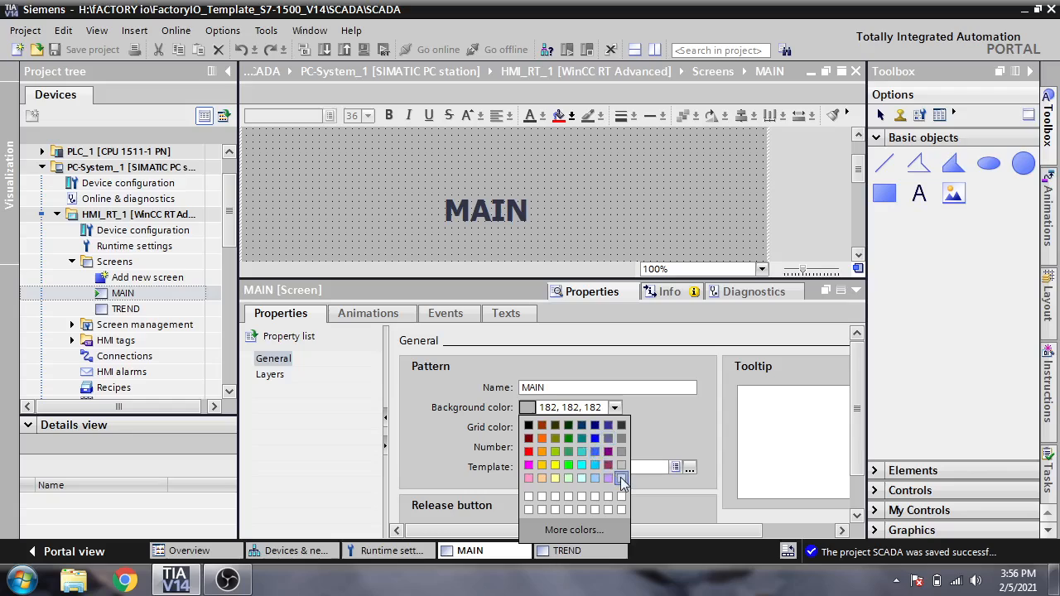
Step: Set the MAIN screen's background colour to white (255, 255, 255)
left_click(621, 479)
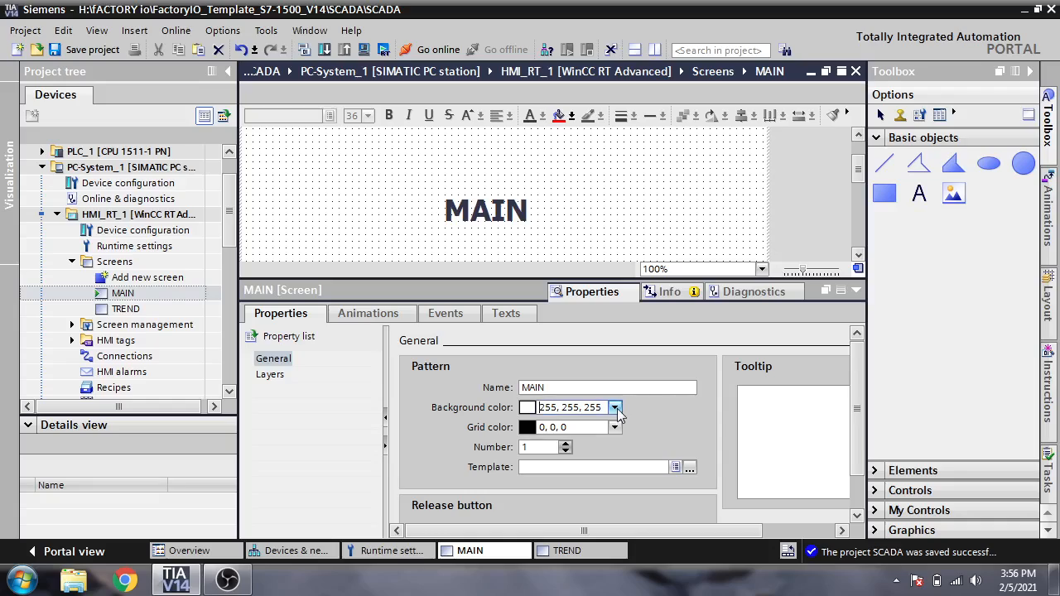
mouse_move(616, 426)
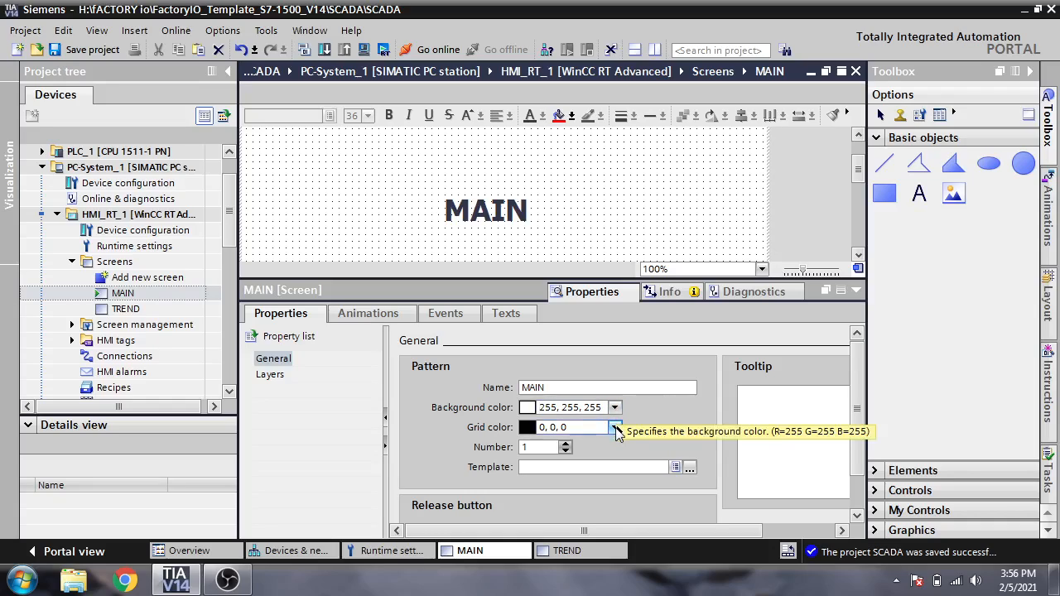
mouse_move(856, 399)
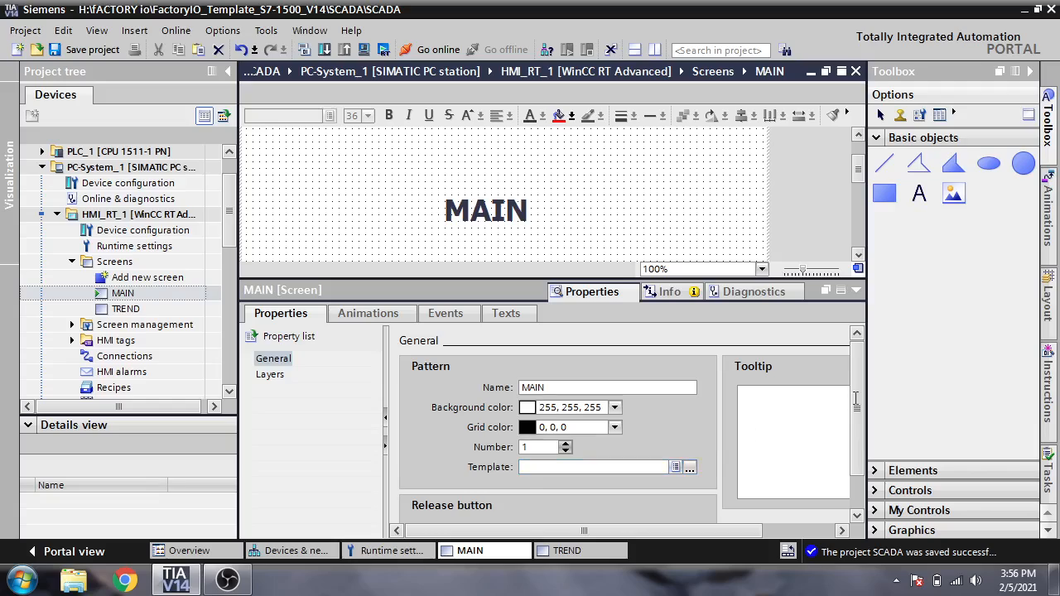
scroll("down", 3)
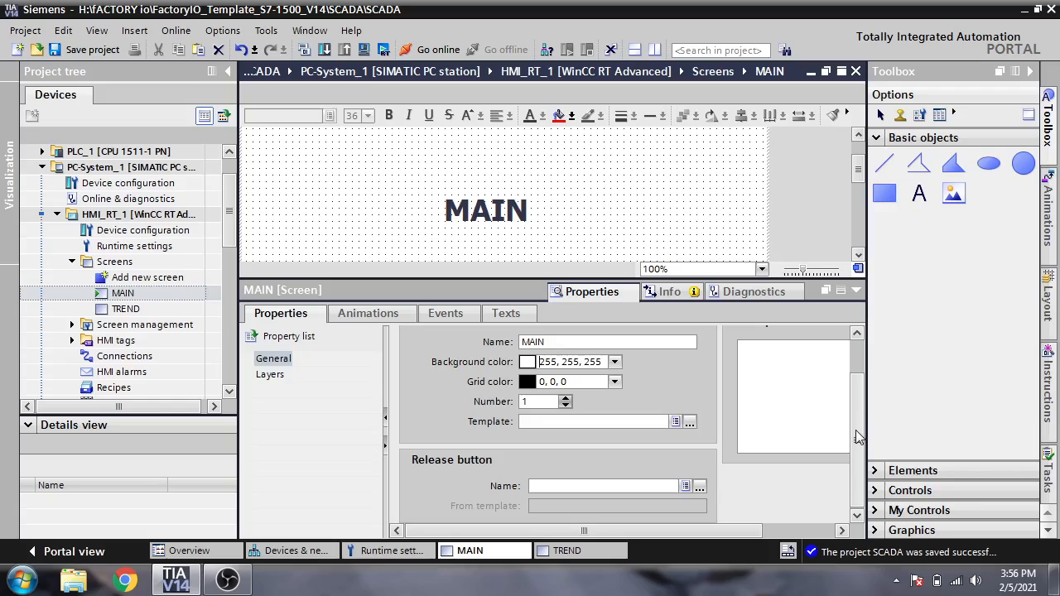
Step: Hide and restore the screen's Properties pane, then set its background colour back to grey
left_click(857, 291)
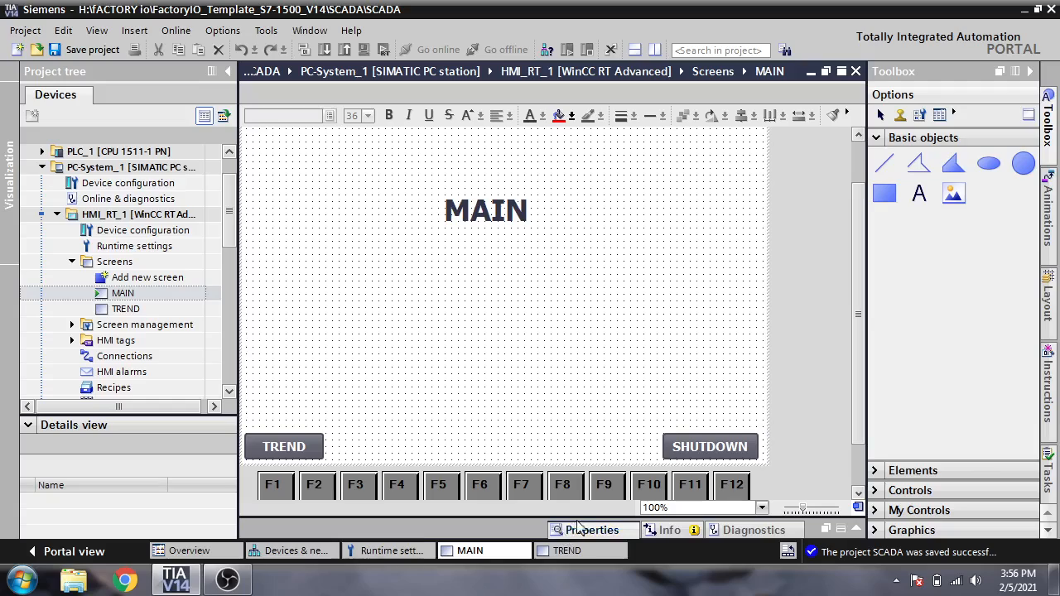
left_click(592, 530)
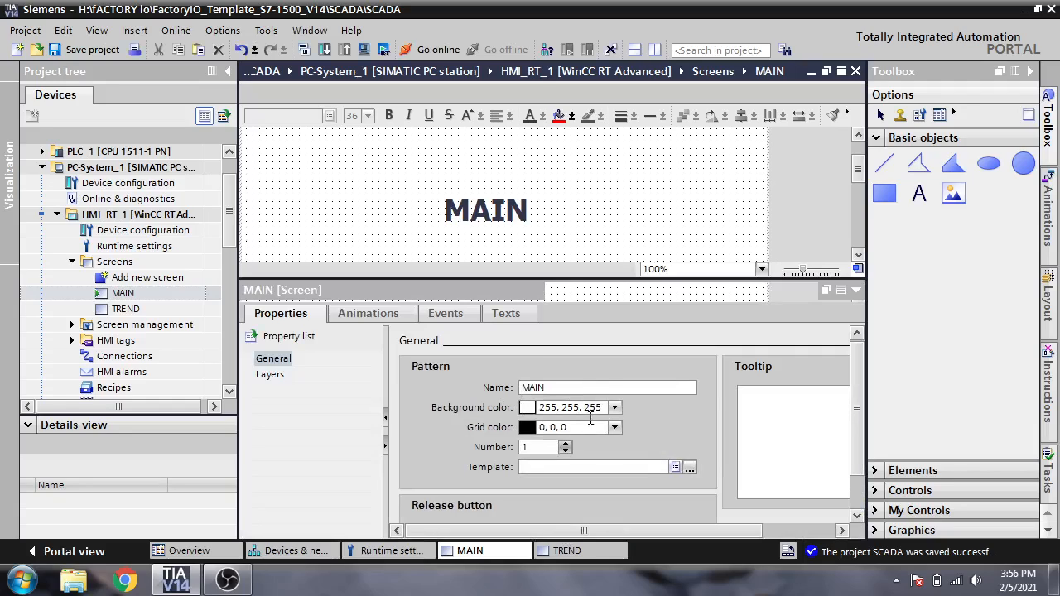
left_click(580, 406)
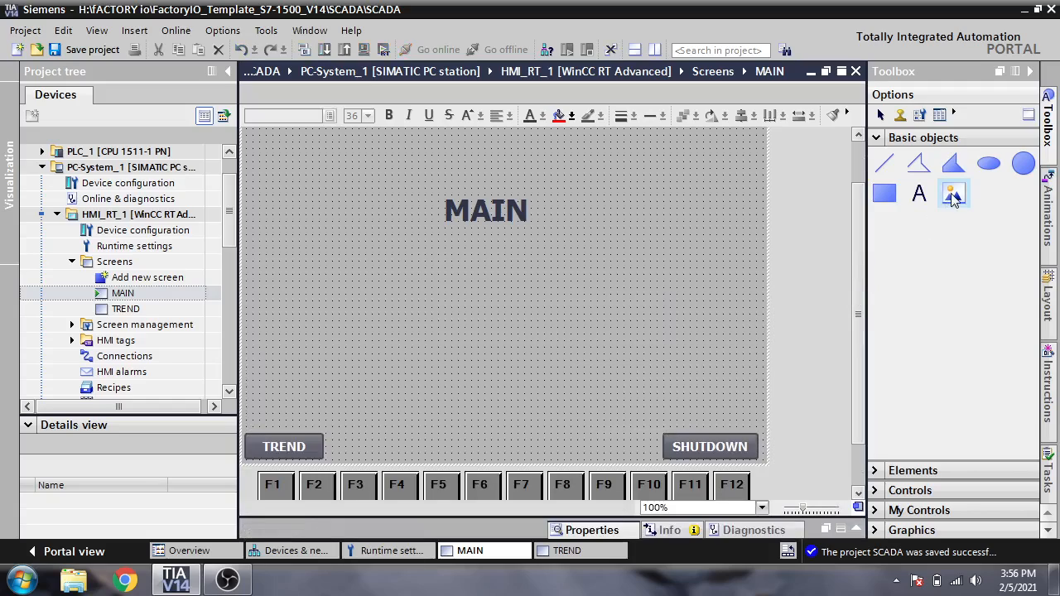
Step: Add a Graphic view below the MAIN title and draw a zigzag polyline on the right
left_click(954, 193)
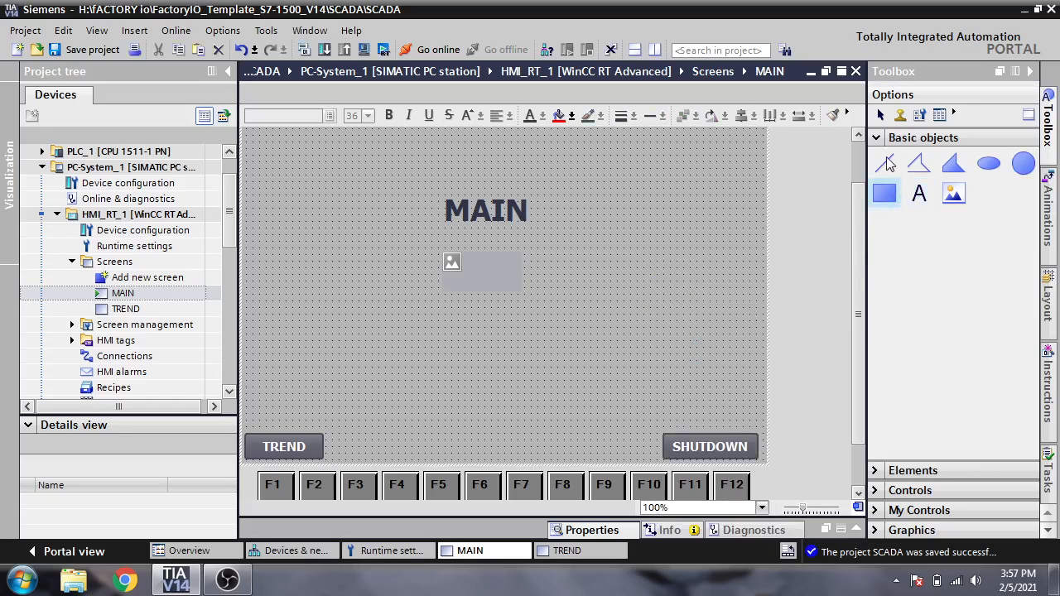
left_click_drag(648, 250, 704, 310)
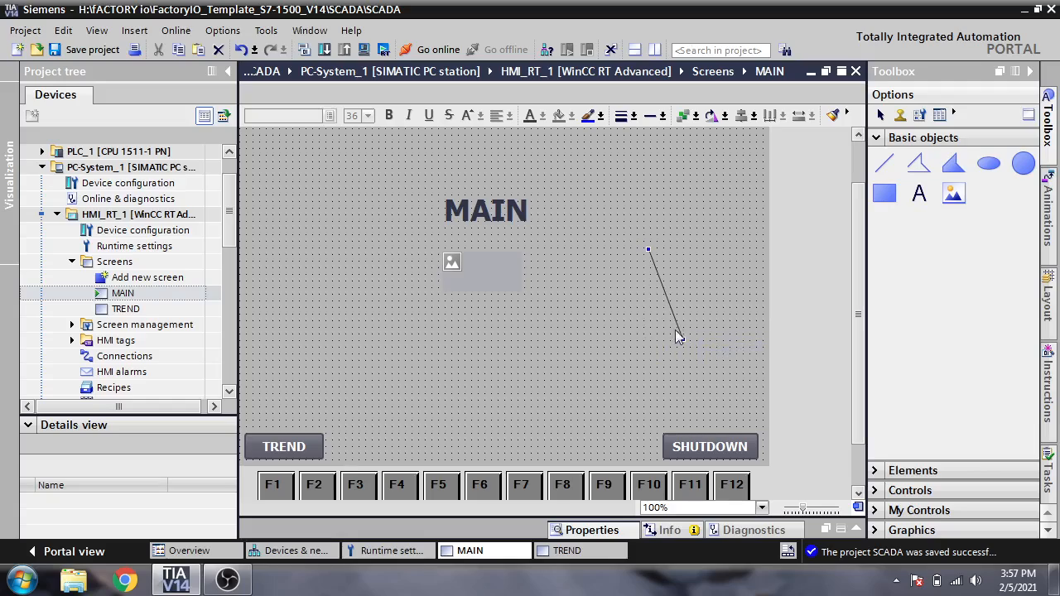
right_click(676, 336)
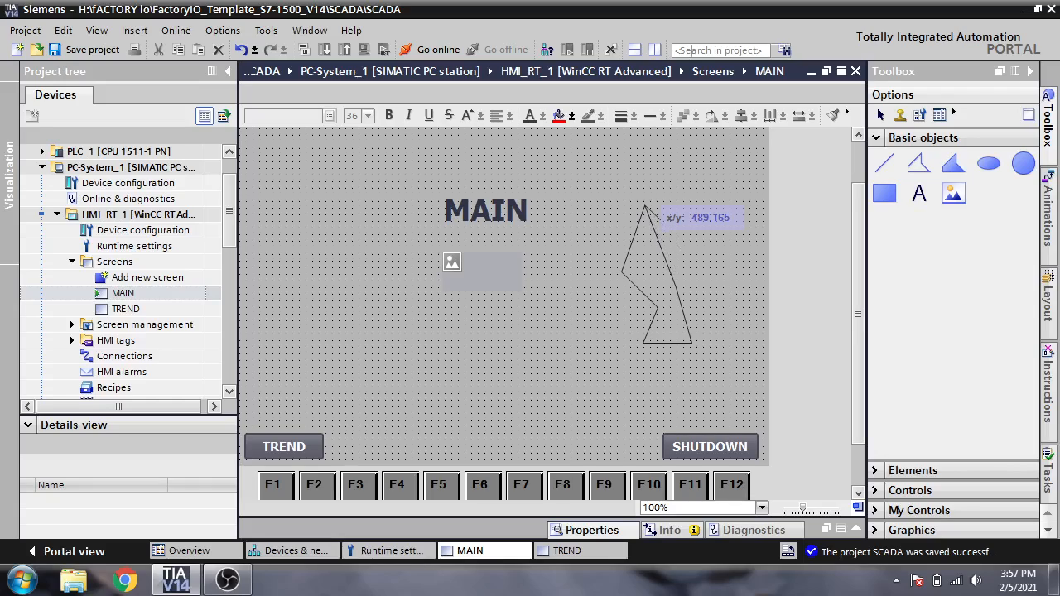
right_click(654, 217)
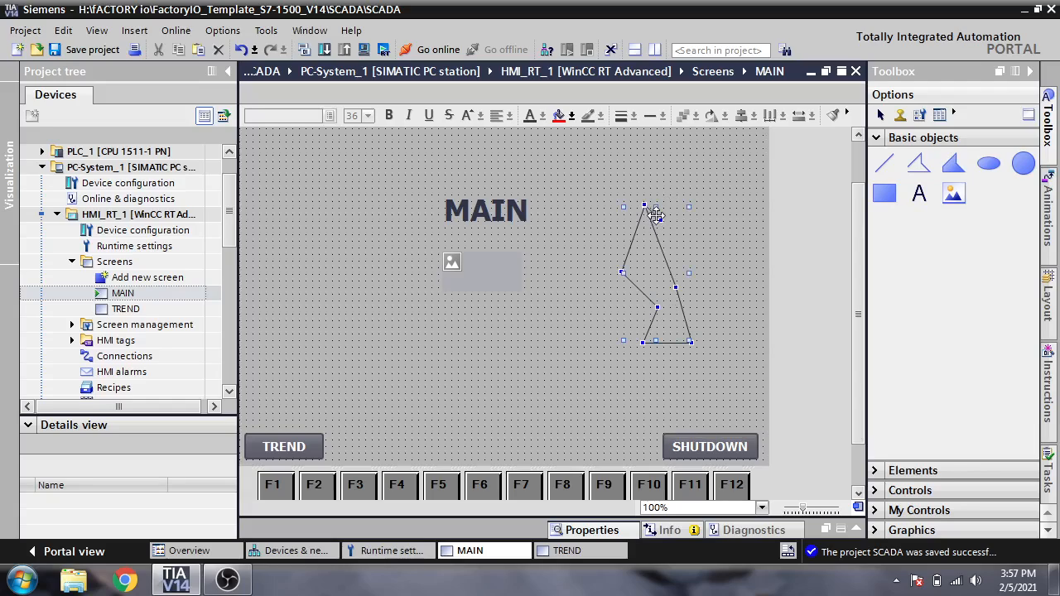
right_click(657, 215)
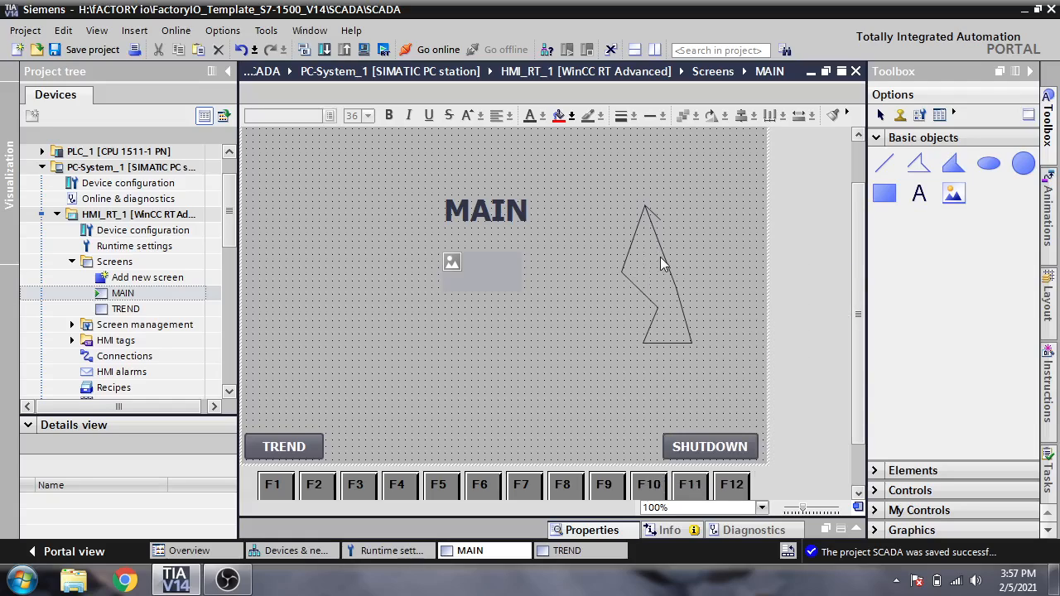
mouse_move(704, 189)
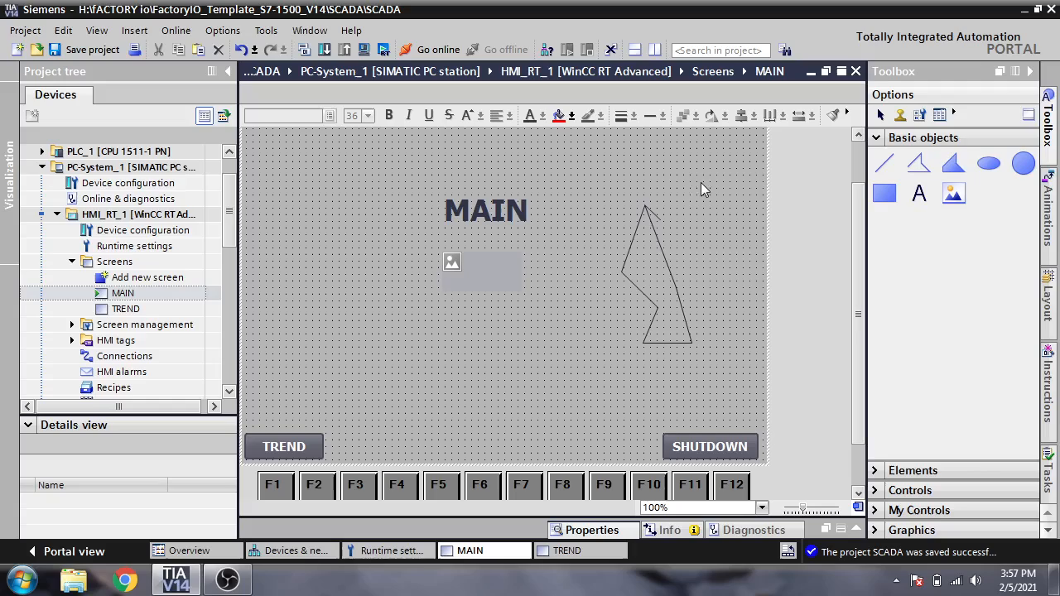
left_click(654, 273)
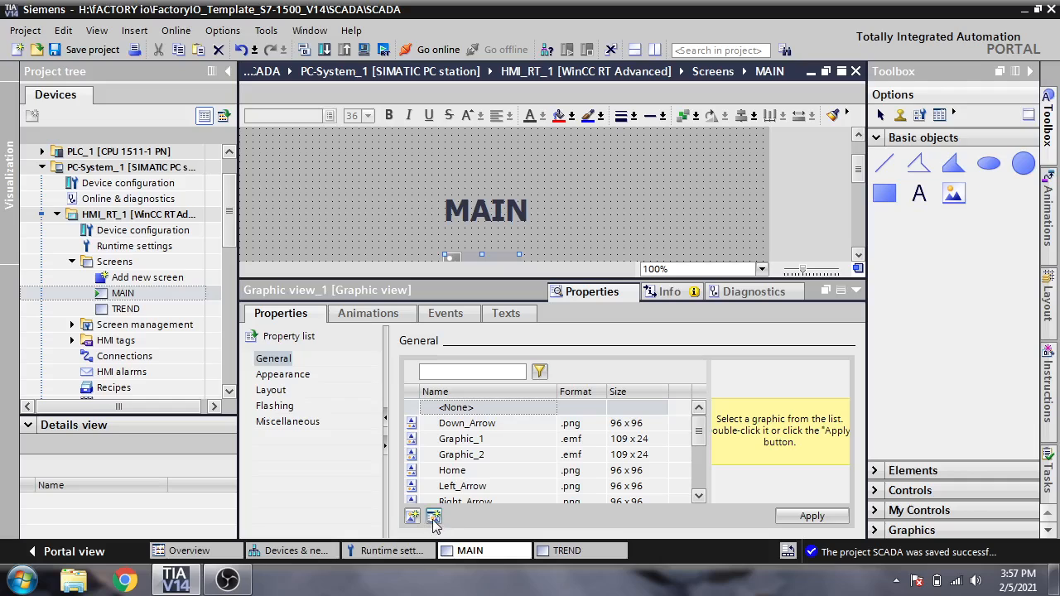
Step: Import WinCC Runtime Simple.jpg from file as the Graphic view's picture
left_click(435, 516)
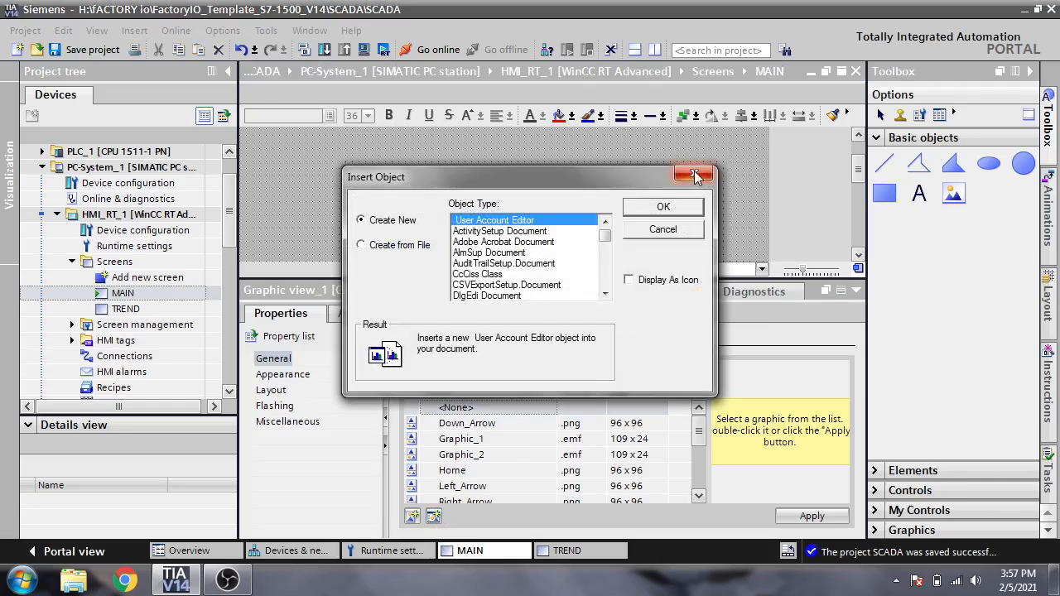
left_click(696, 175)
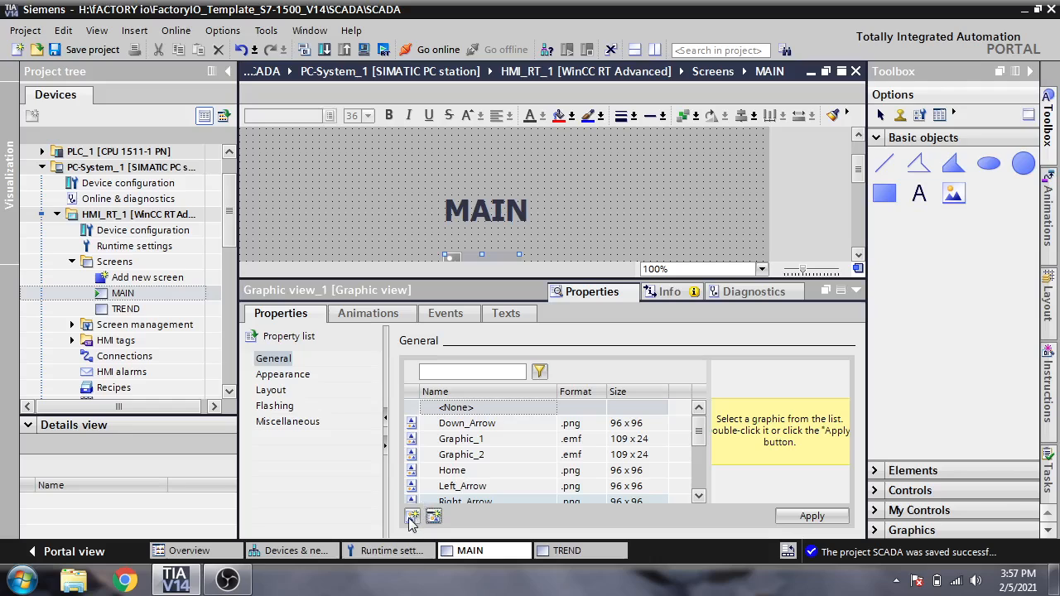
left_click(413, 516)
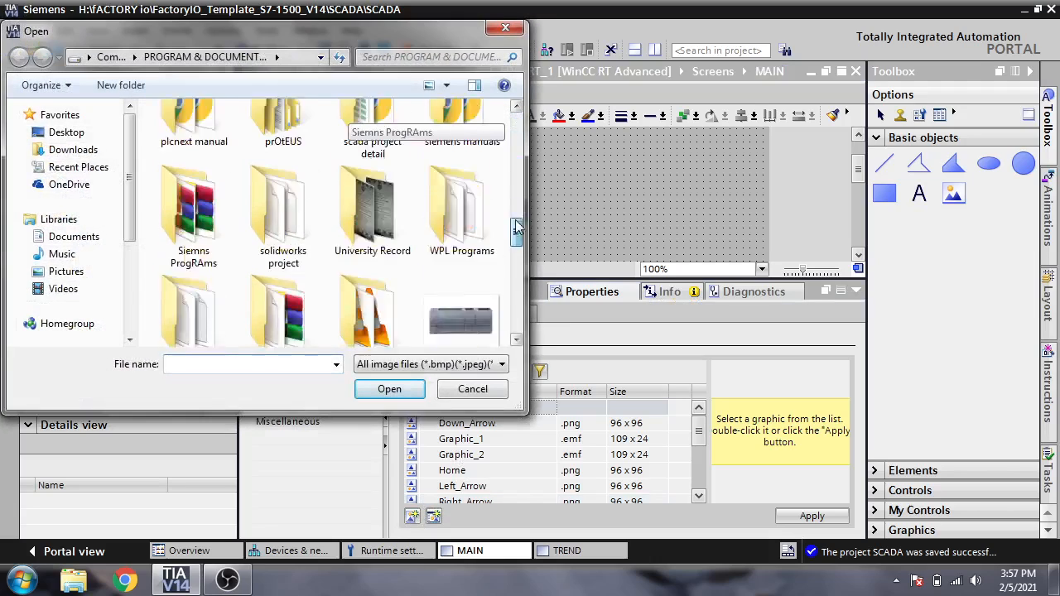
scroll("down", 3)
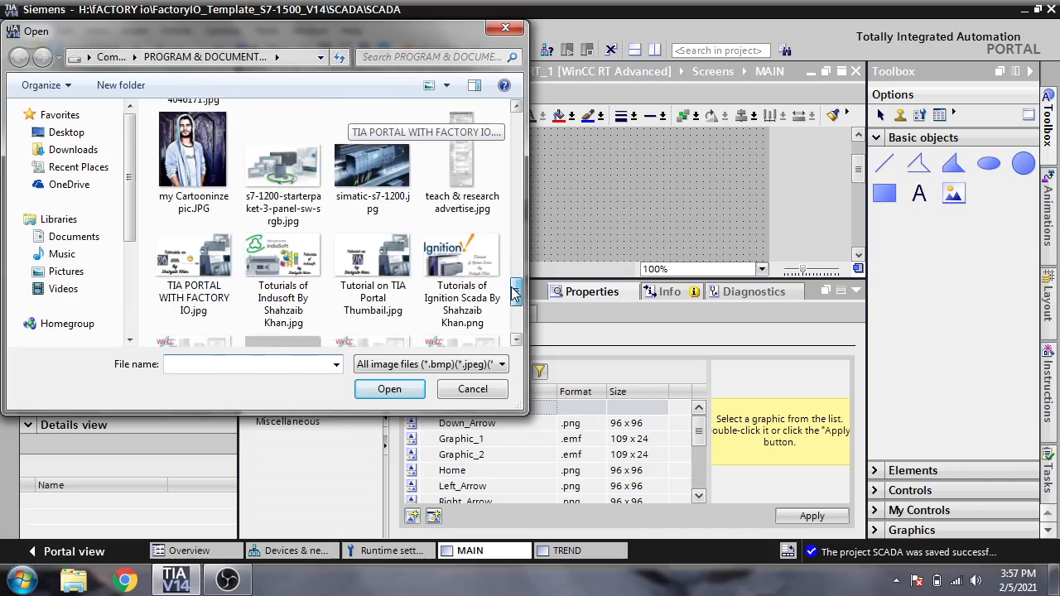
left_click(372, 220)
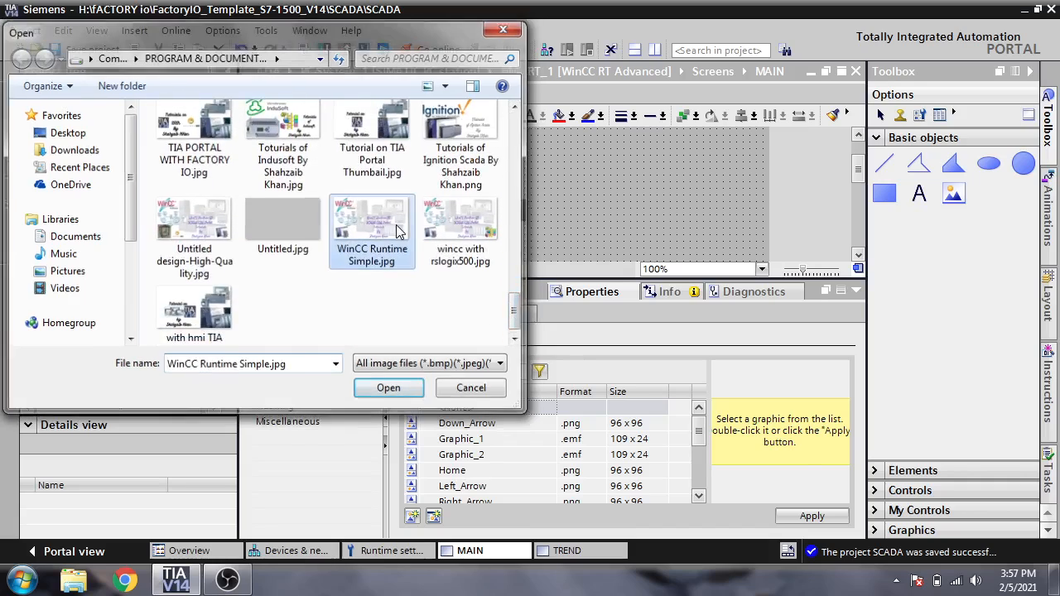
left_click(388, 387)
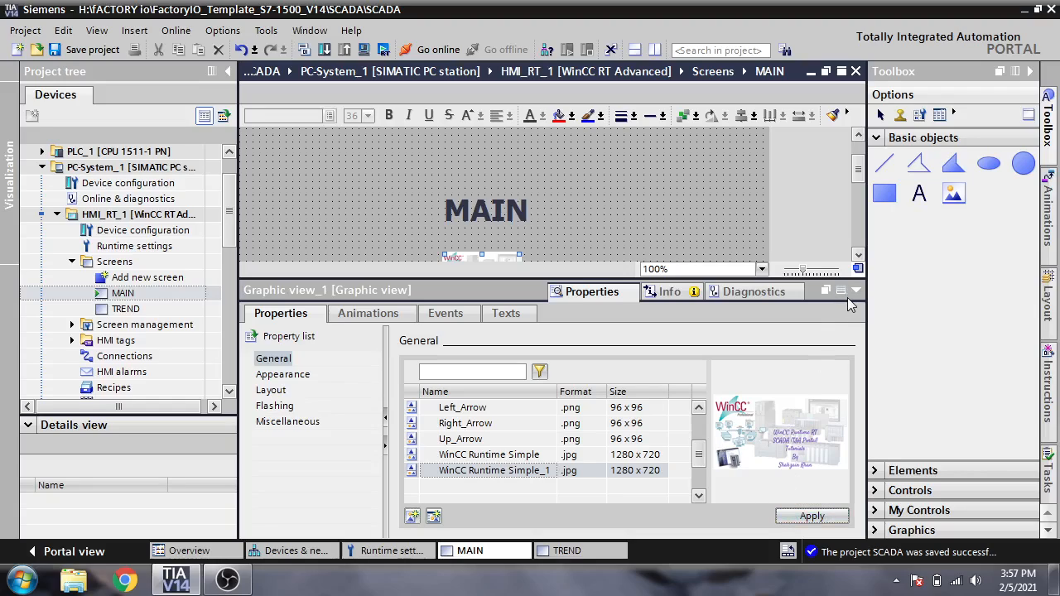
mouse_move(835, 404)
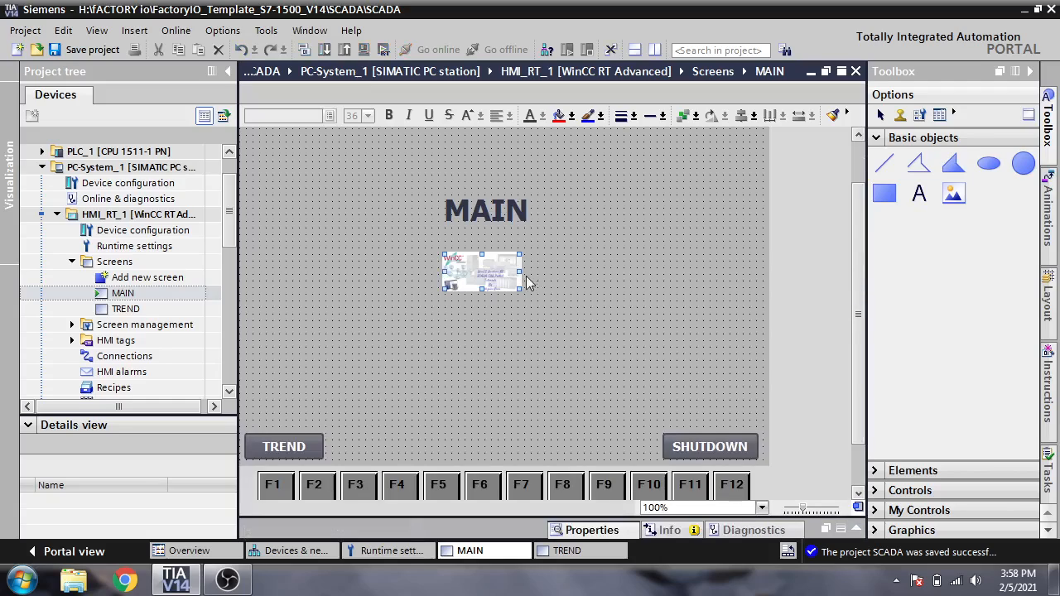
Step: Drag the Graphic view's corners outward so the tutorial picture fills the area above TREND/SHUTDOWN
left_click_drag(485, 271, 328, 248)
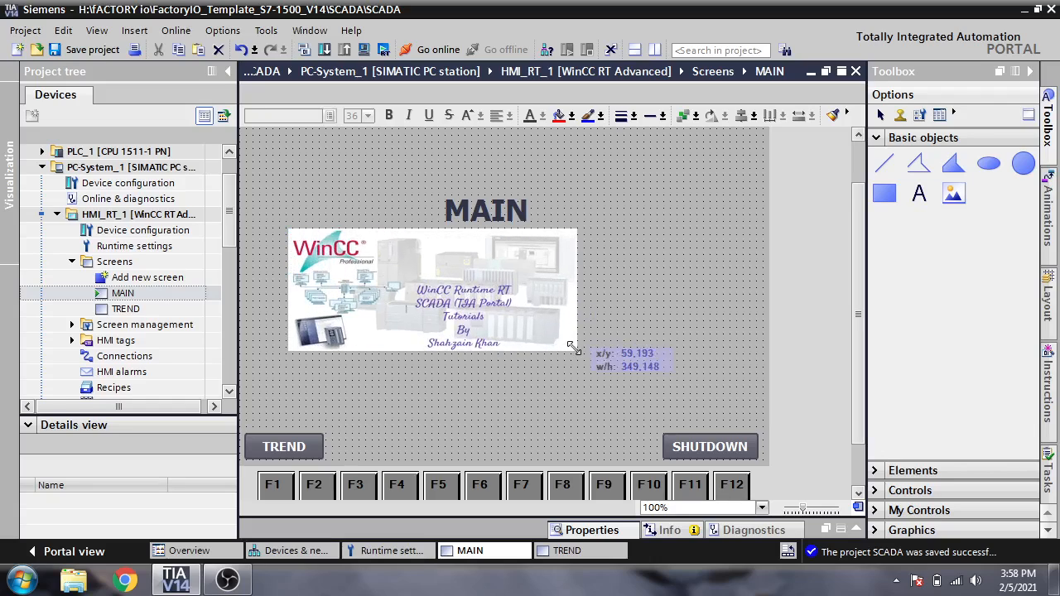
left_click_drag(574, 347, 733, 404)
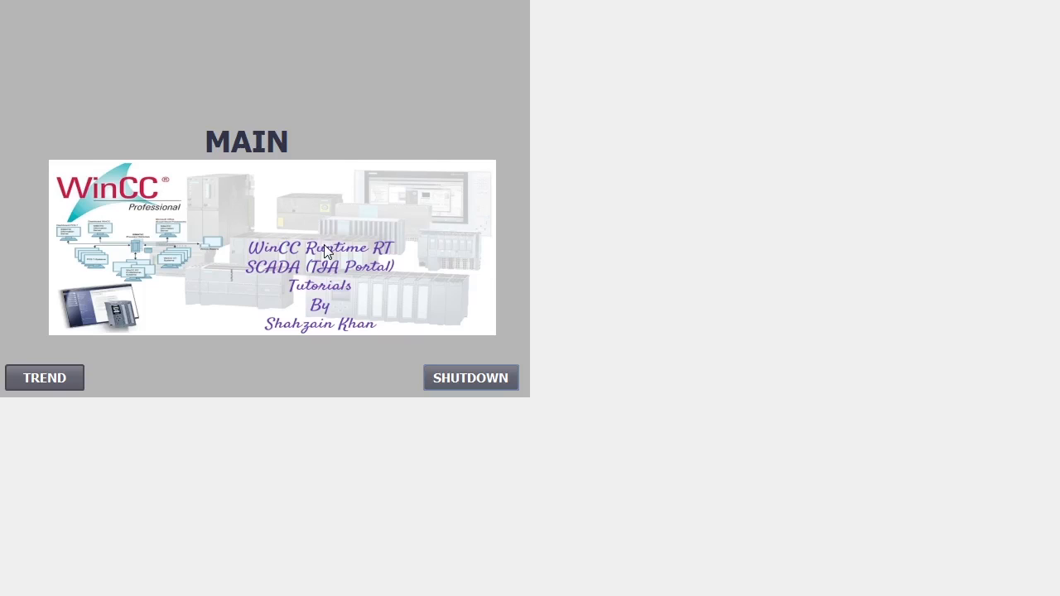
mouse_move(331, 243)
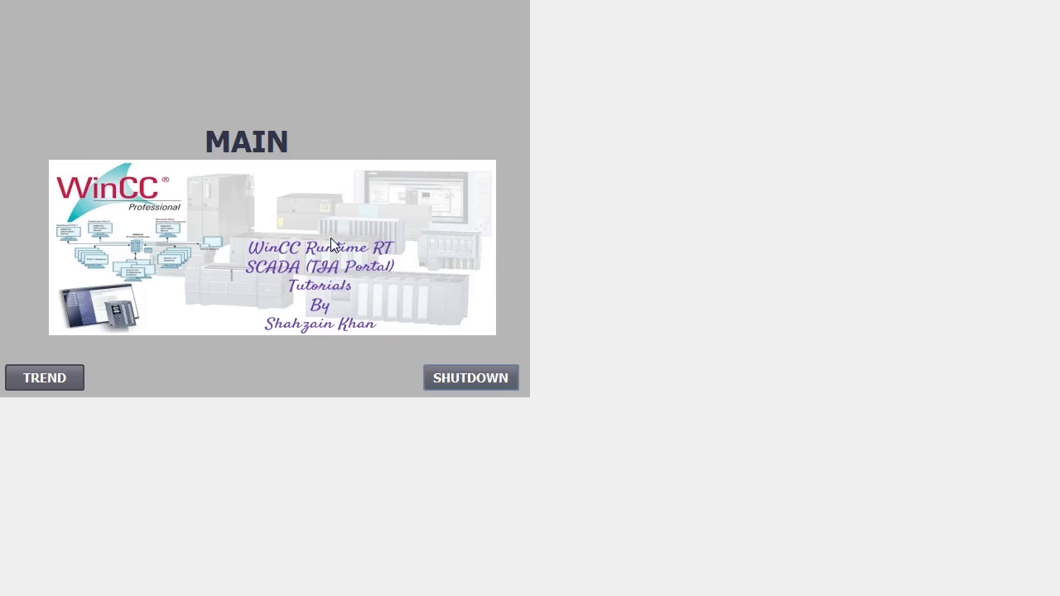
mouse_move(449, 363)
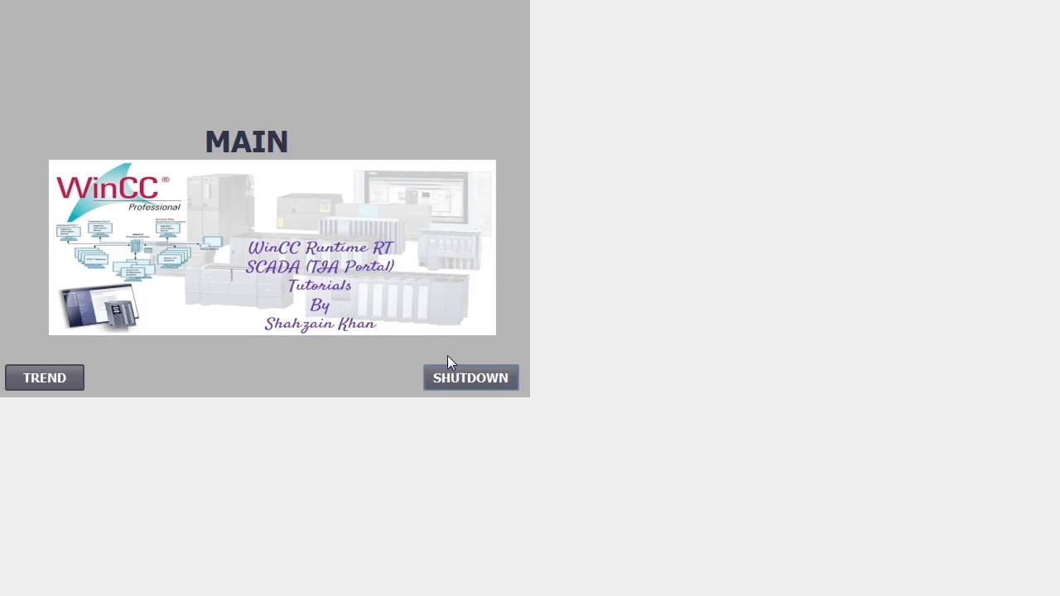
Step: Exit WinCC Runtime using the MAIN screen's SHUTDOWN button
left_click(471, 378)
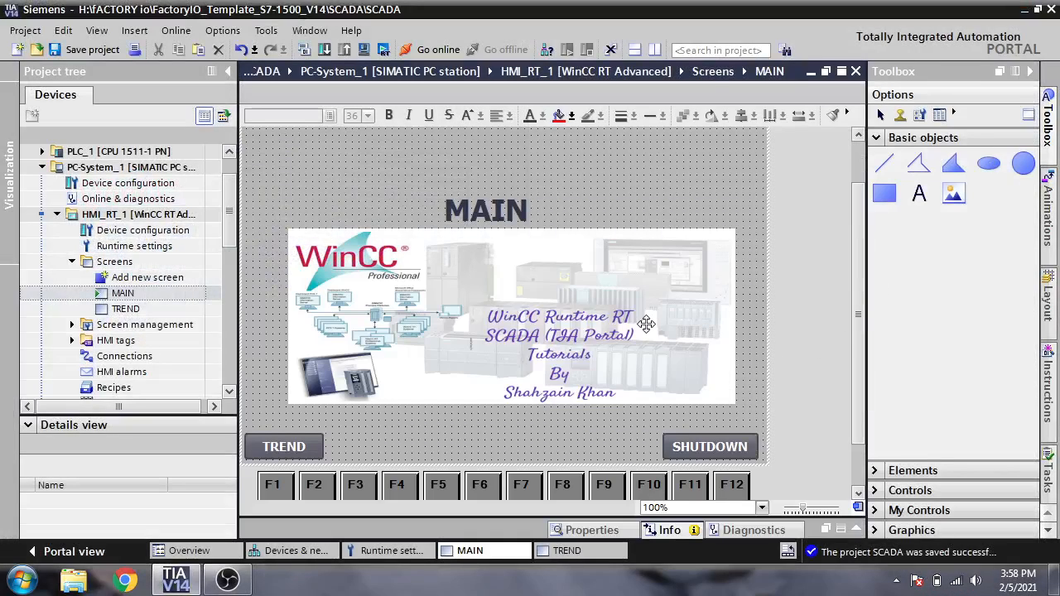
mouse_move(646, 323)
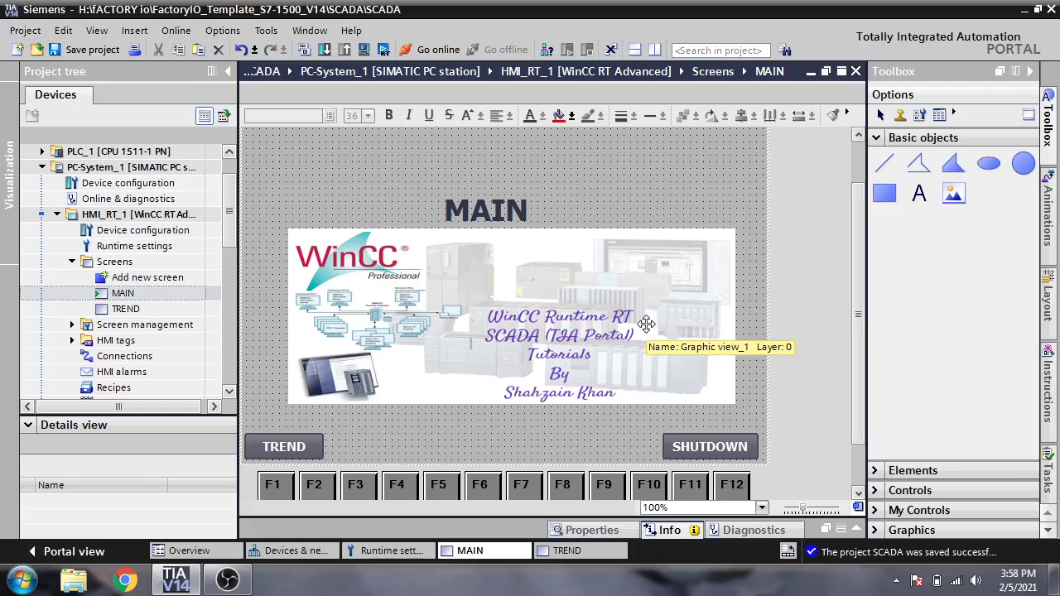
mouse_move(646, 323)
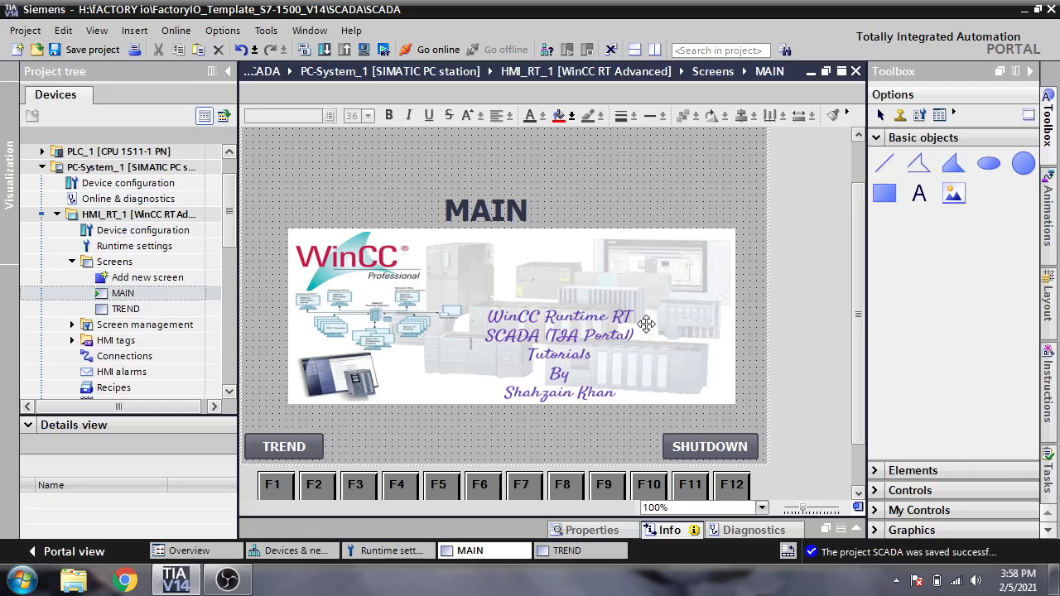